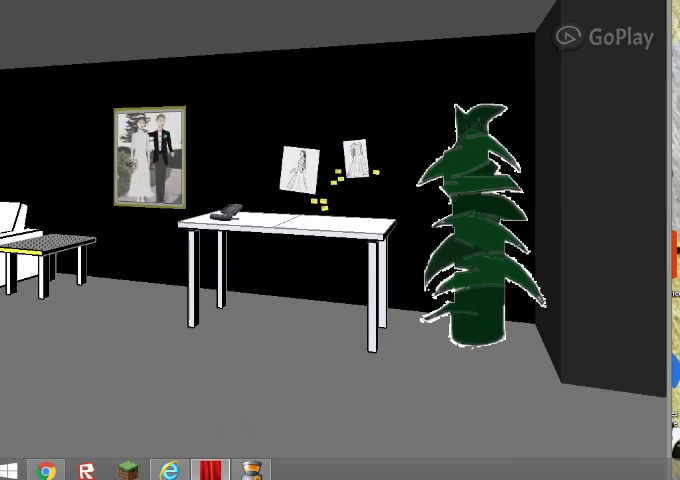
{"action": "type", "text": "did you"}
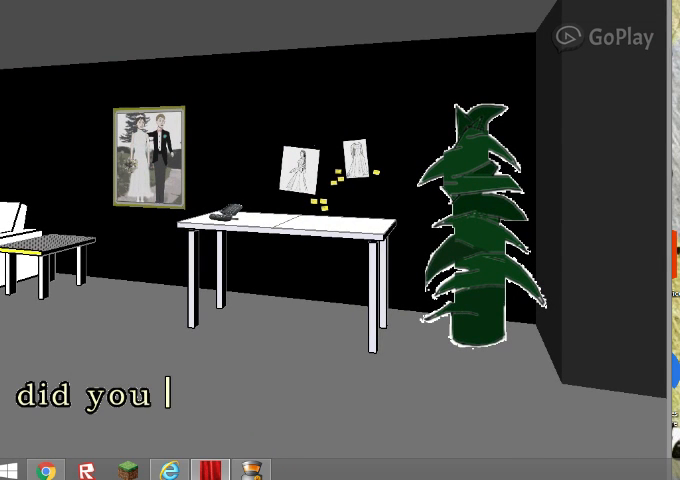
{"action": "type", "text": "hal"}
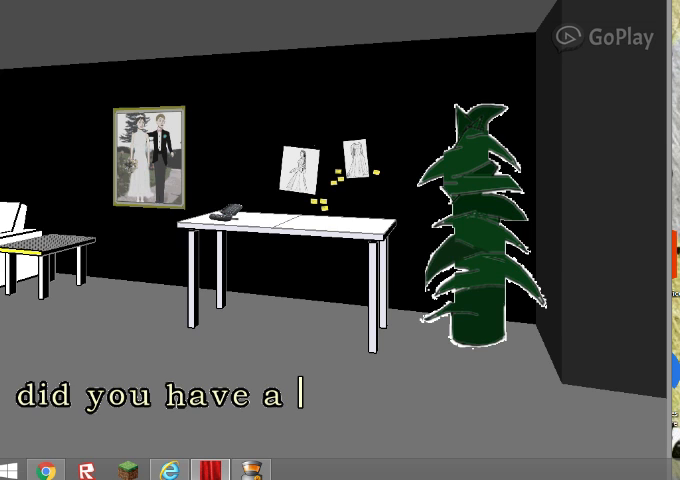
{"action": "type", "text": "nice"}
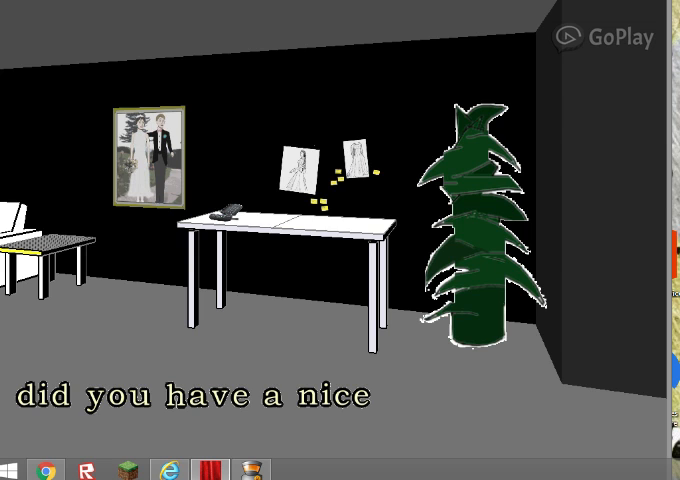
{"action": "type", "text": "trip"}
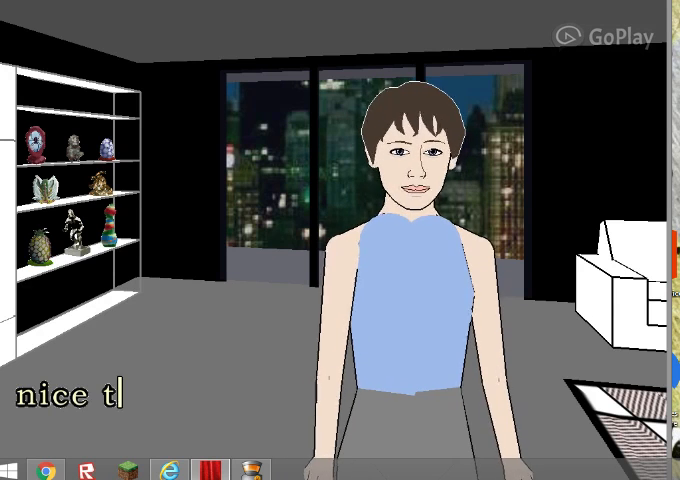
{"action": "type", "text": "its"}
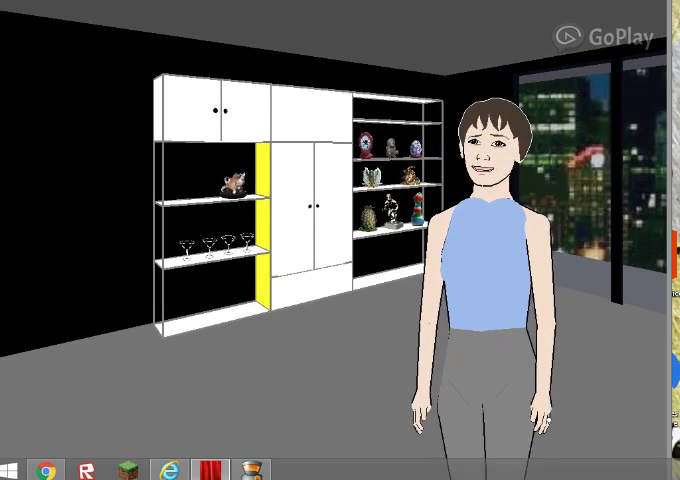
{"action": "type", "text": "ts trl"}
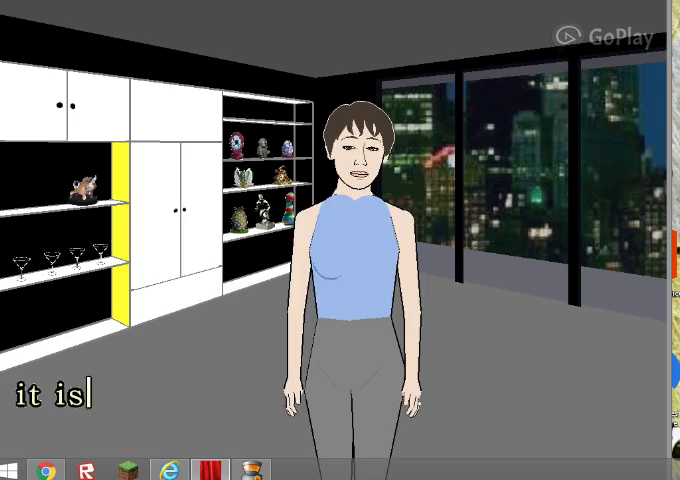
{"action": "type", "text": "true"}
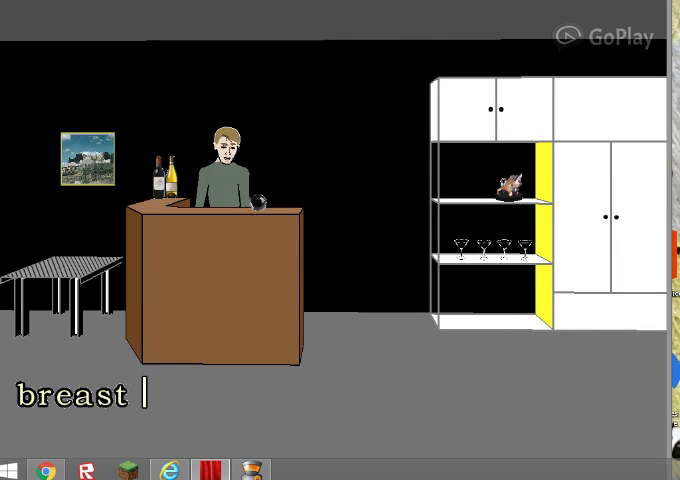
{"action": "type", "text": "milk"}
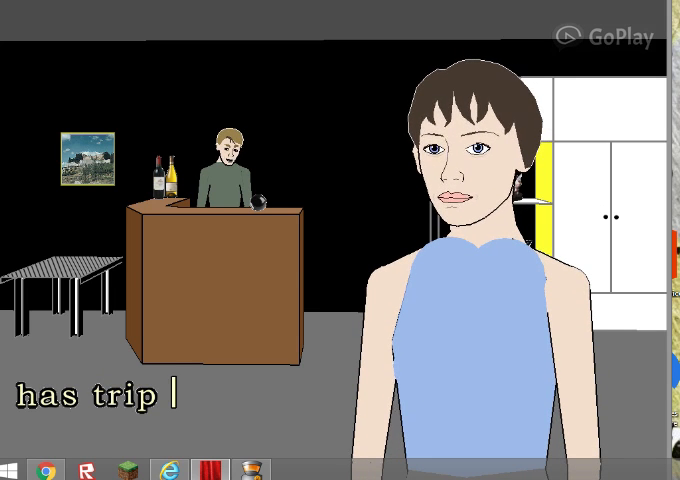
{"action": "type", "text": "gone al"}
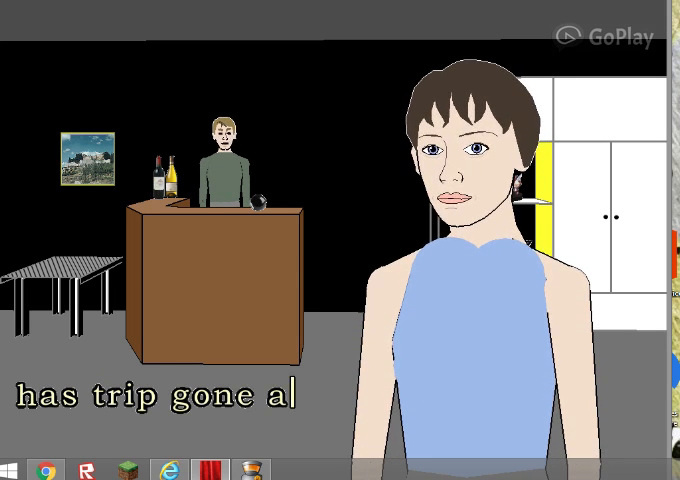
{"action": "type", "text": "tri"}
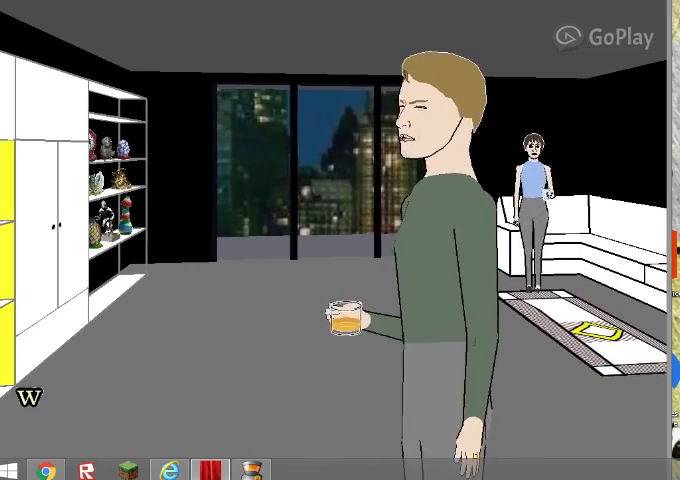
{"action": "type", "text": "wanna"}
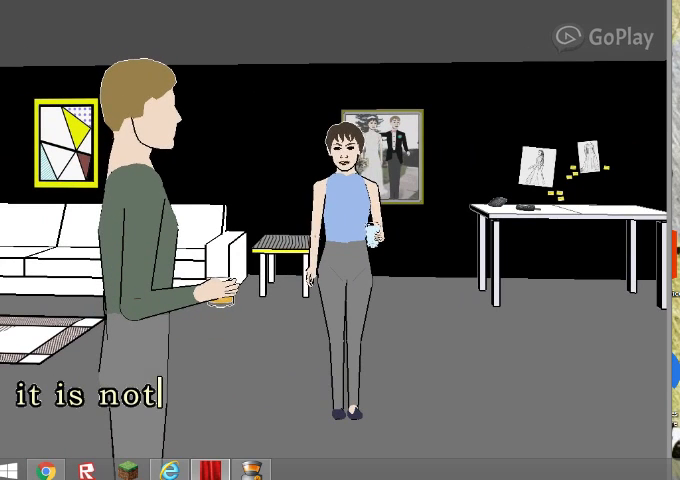
{"action": "type", "text": "ho"}
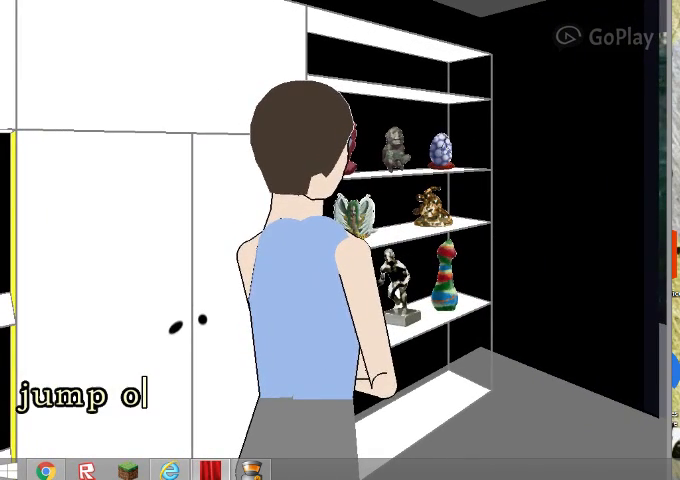
{"action": "type", "text": "ut o"}
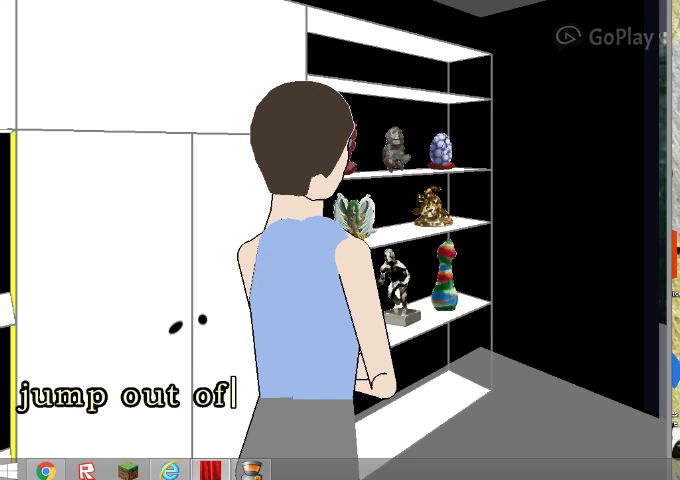
{"action": "type", "text": "f"}
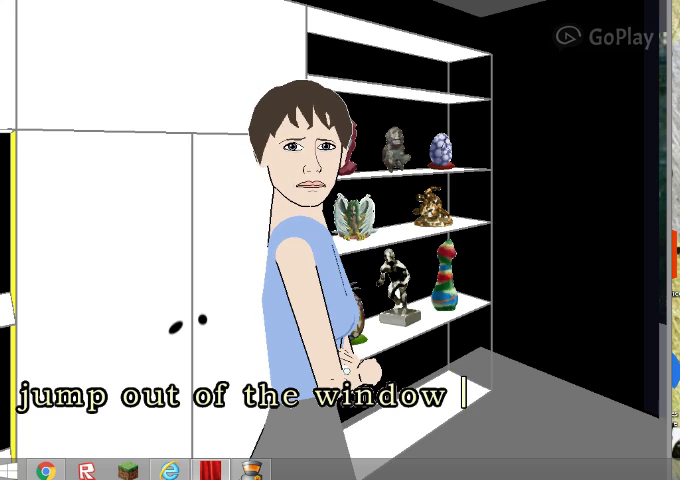
{"action": "type", "text": "lol"}
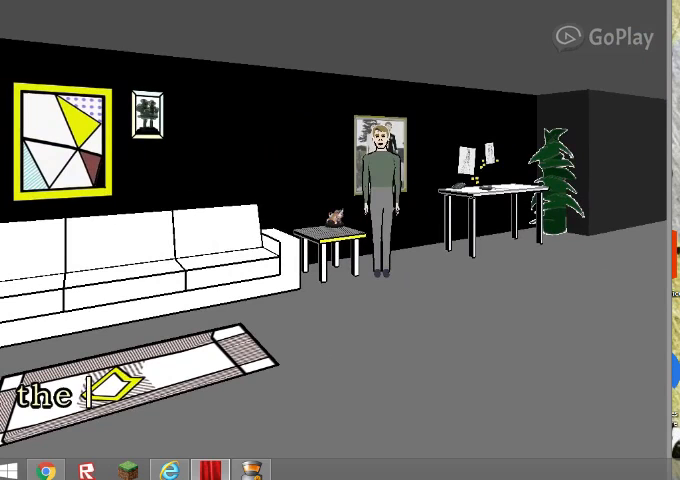
{"action": "type", "text": "open w"}
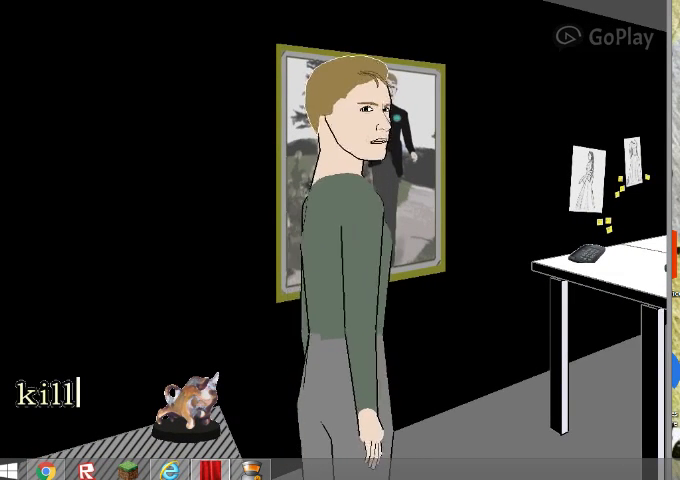
{"action": "type", "text": "yu"}
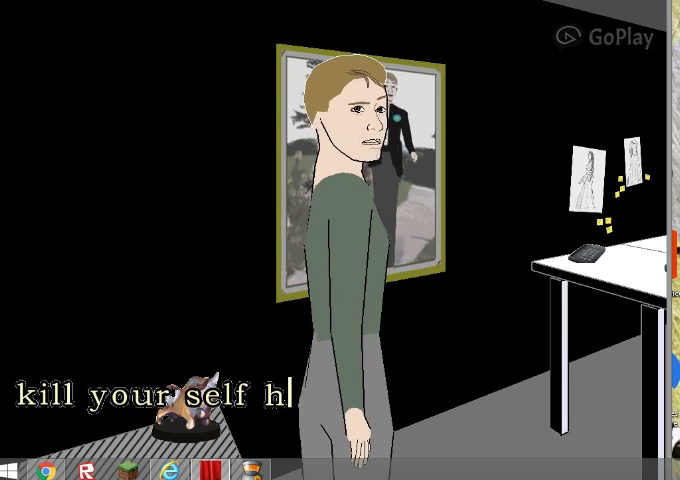
{"action": "type", "text": "a"}
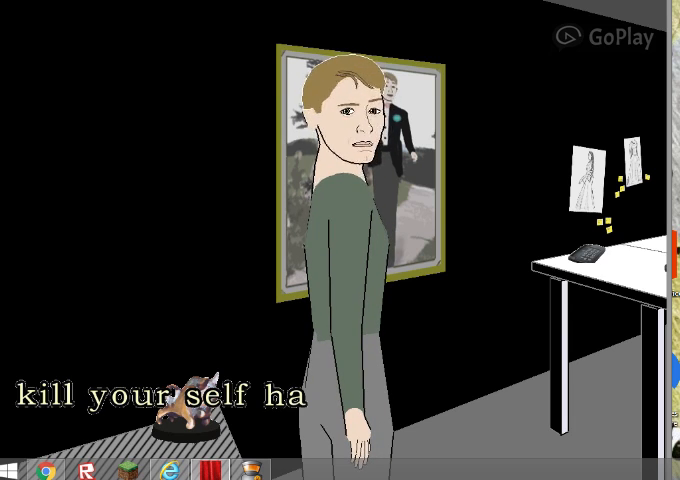